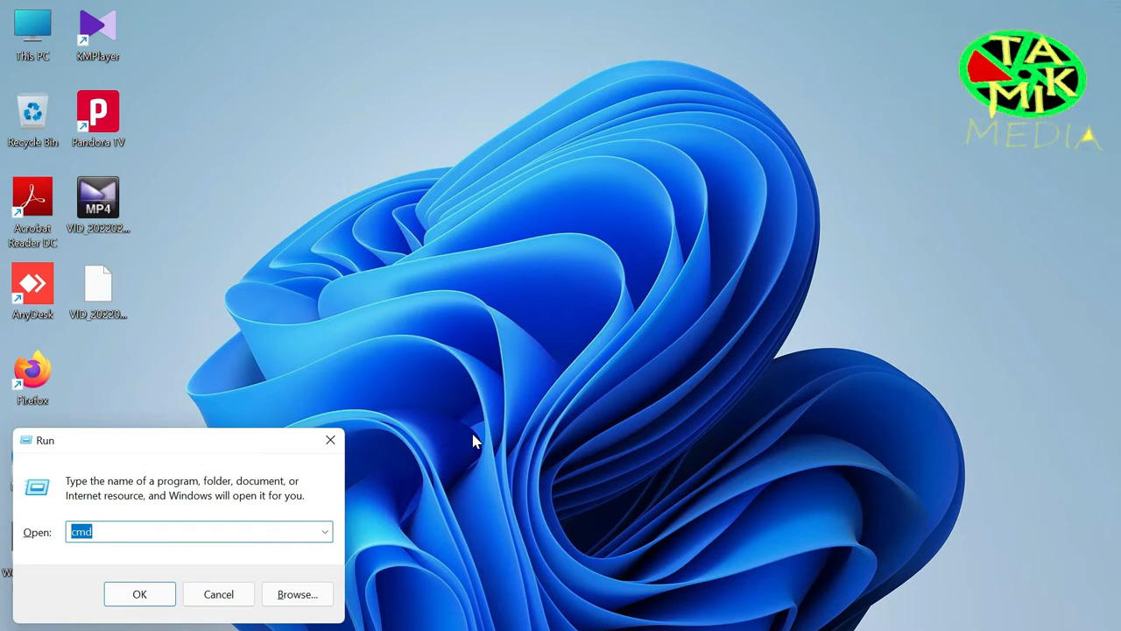
Attempt to run gpedit.msc and dismiss the 'Windows cannot find' error.
type("gpedit.msc")
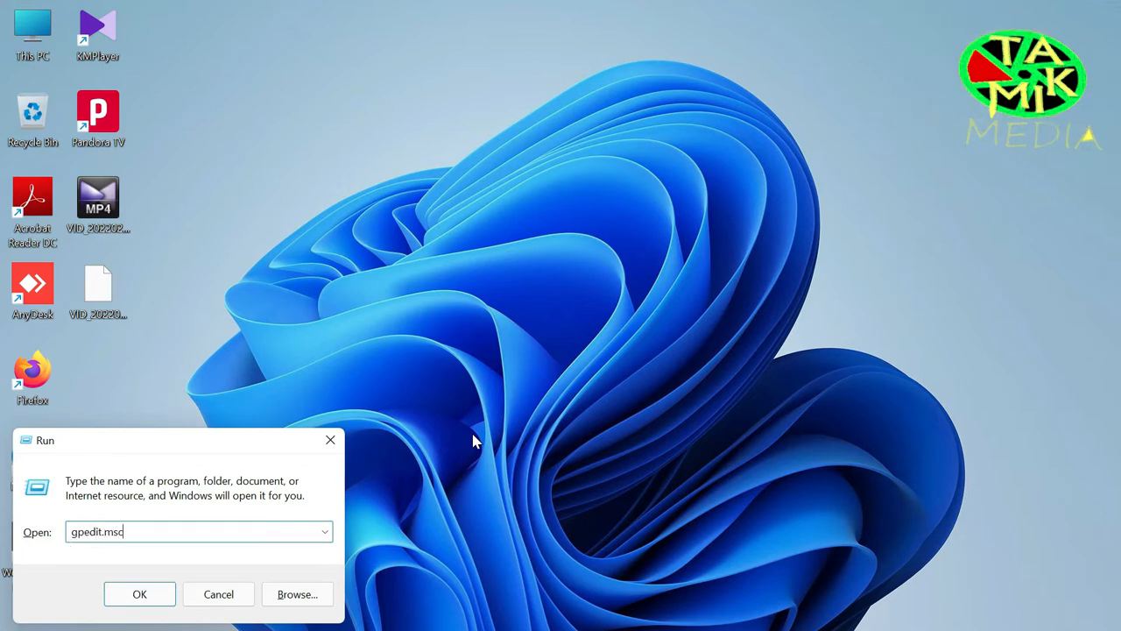
left_click(140, 593)
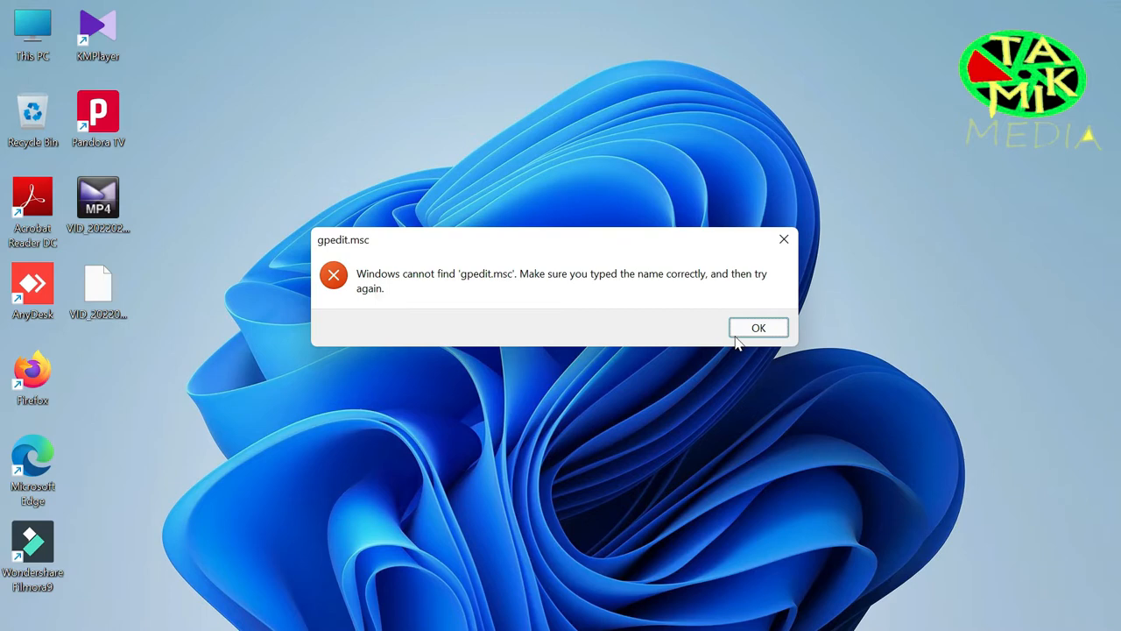
left_click(757, 327)
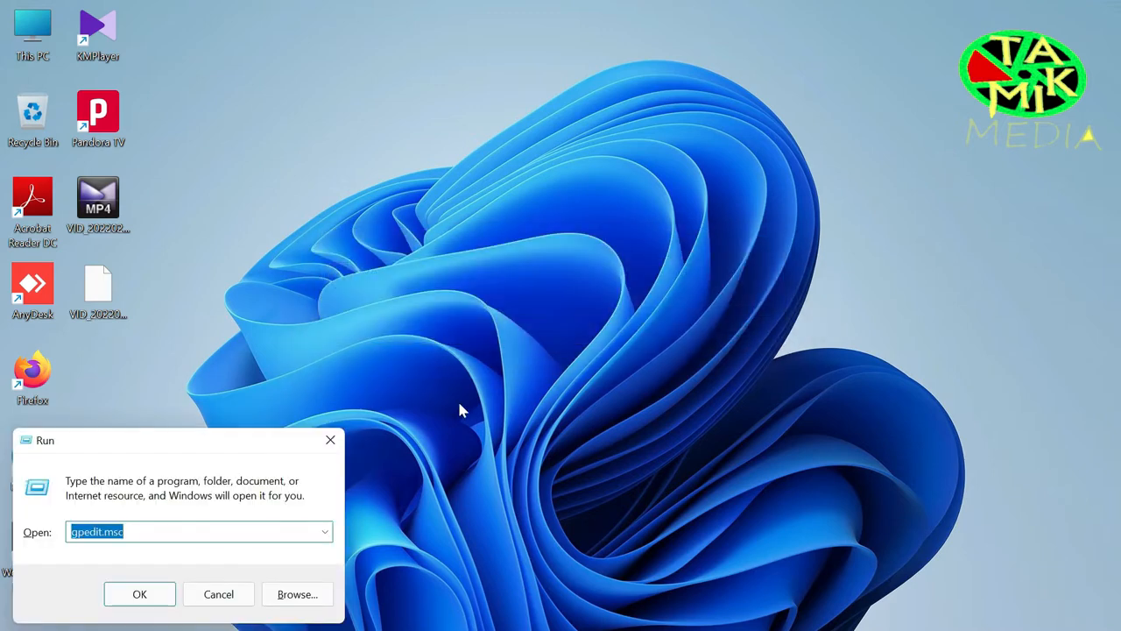
right_click(462, 410)
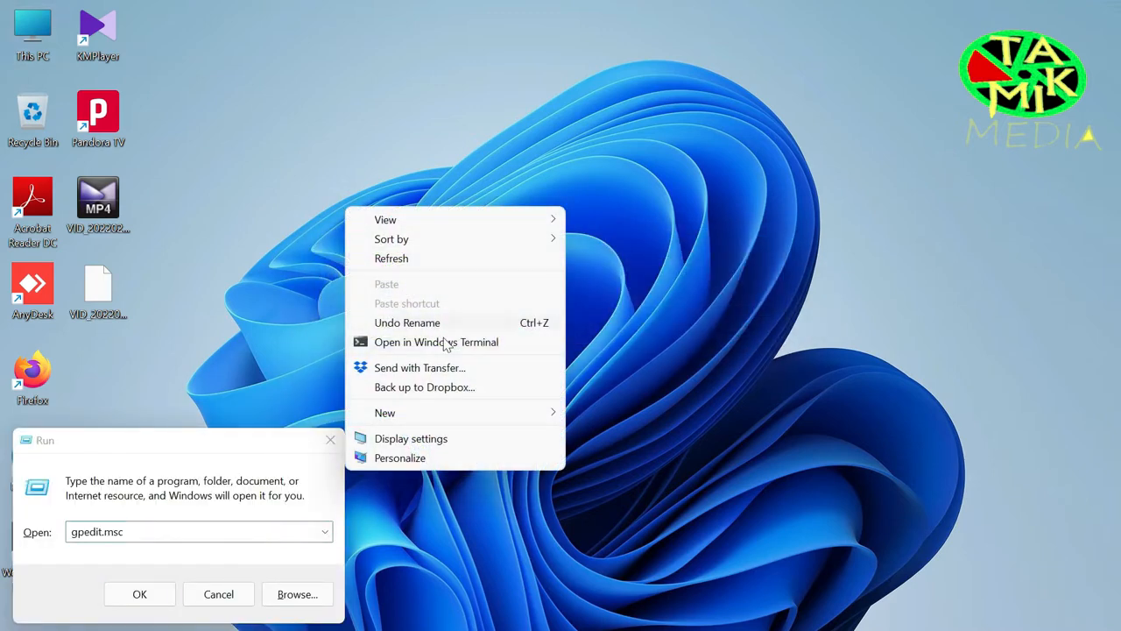
left_click(385, 413)
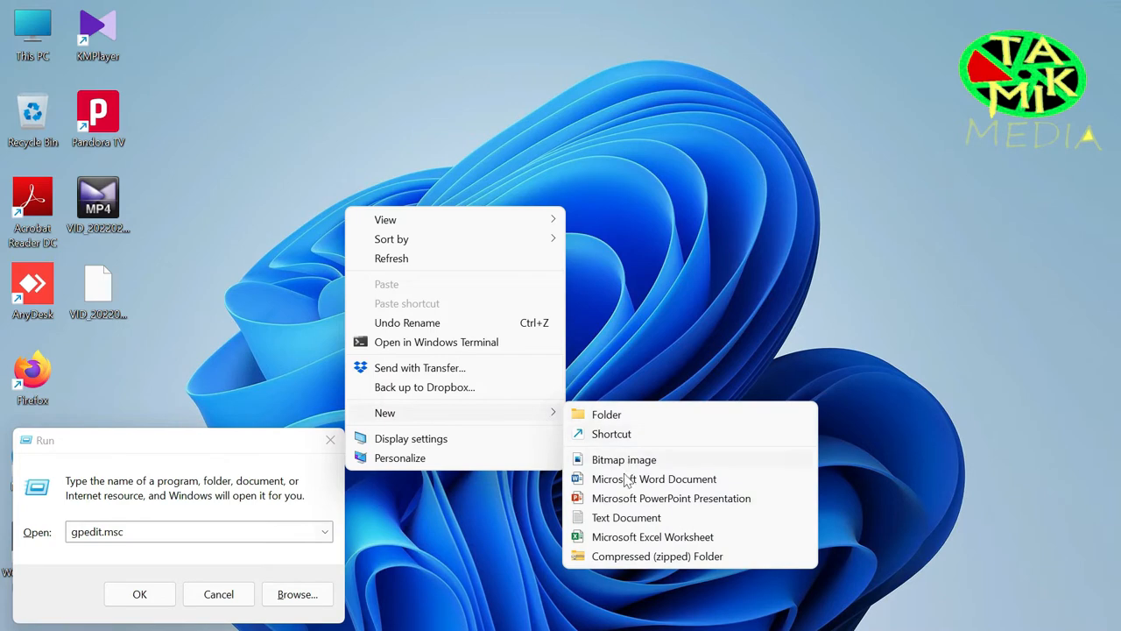
left_click(627, 516)
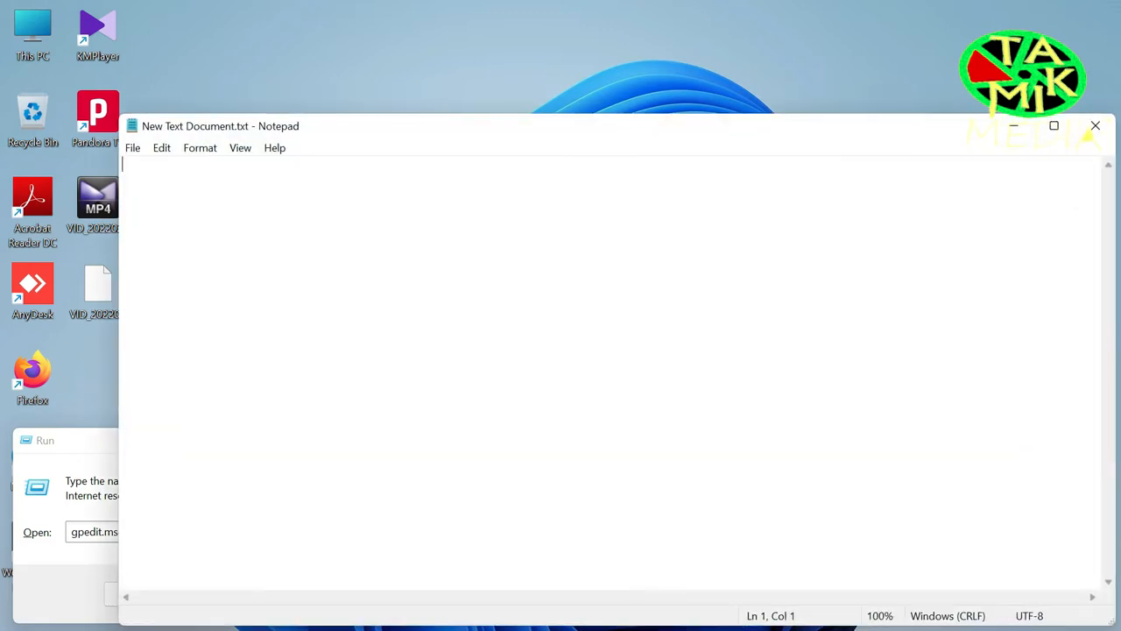
type("@echo off")
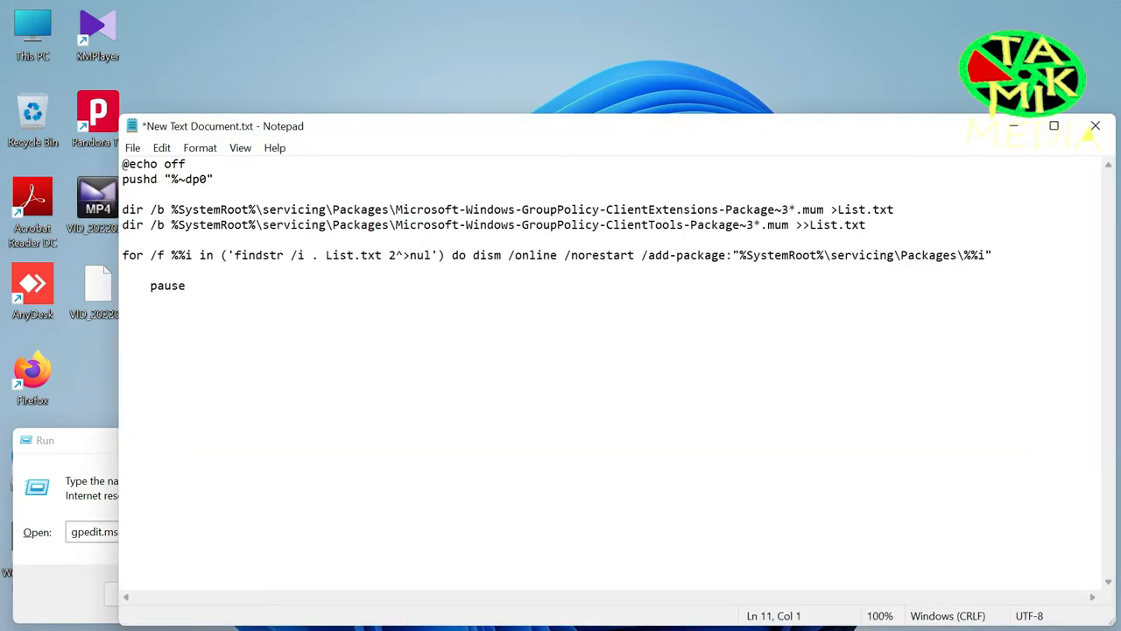
key("ctrl+s")
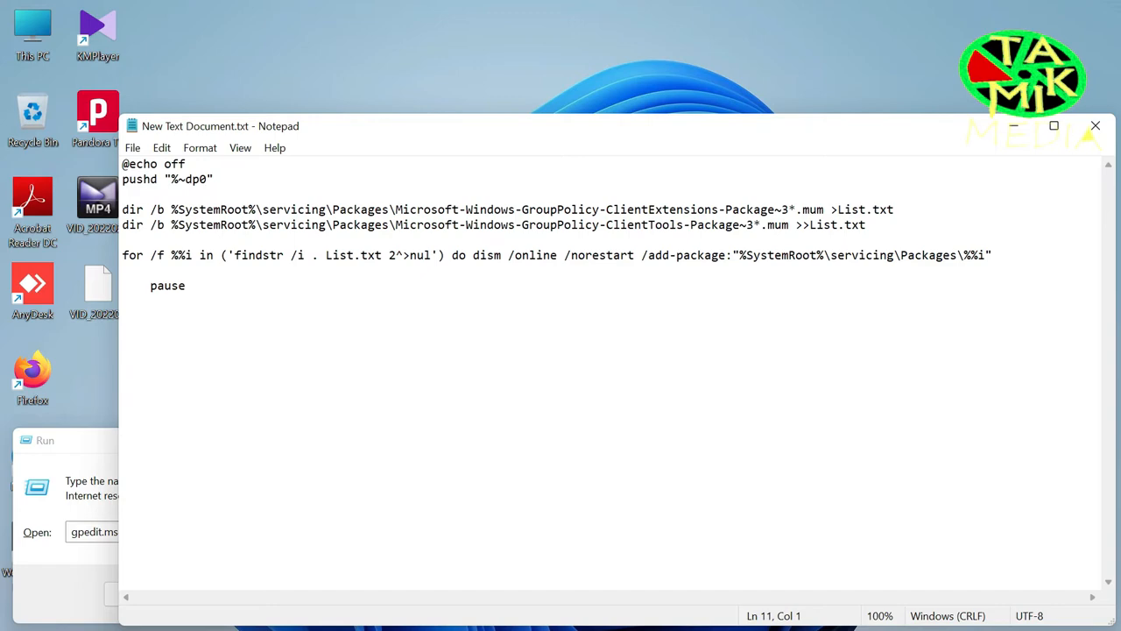
left_click(1093, 126)
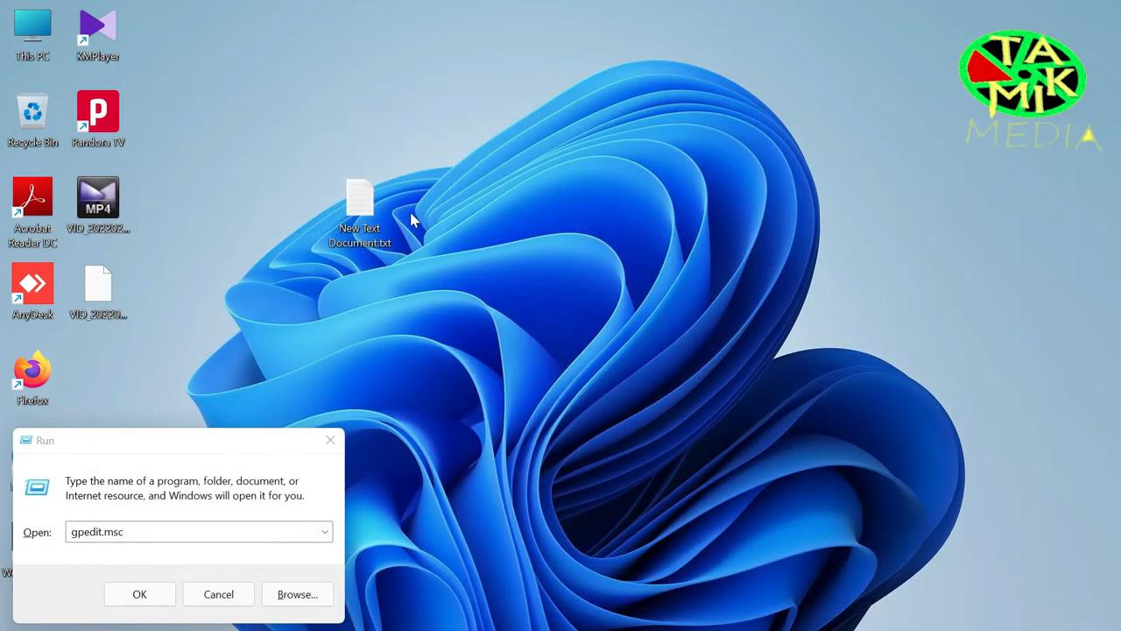
Rename the text document to groupPolicy.bat, confirming the extension change.
left_click(360, 201)
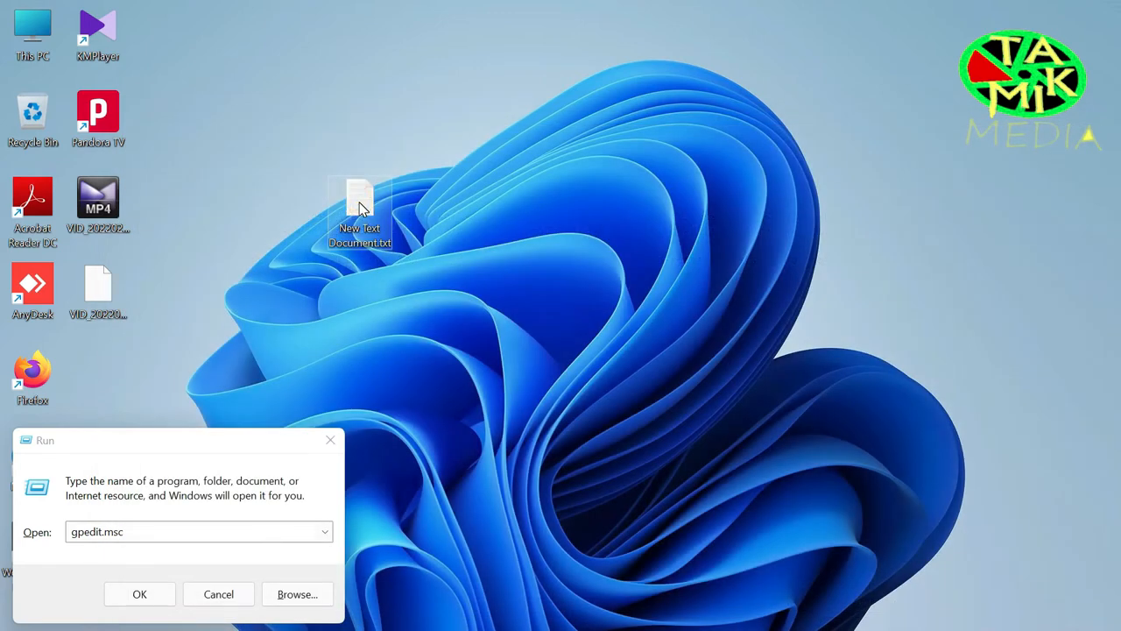
left_click(359, 202)
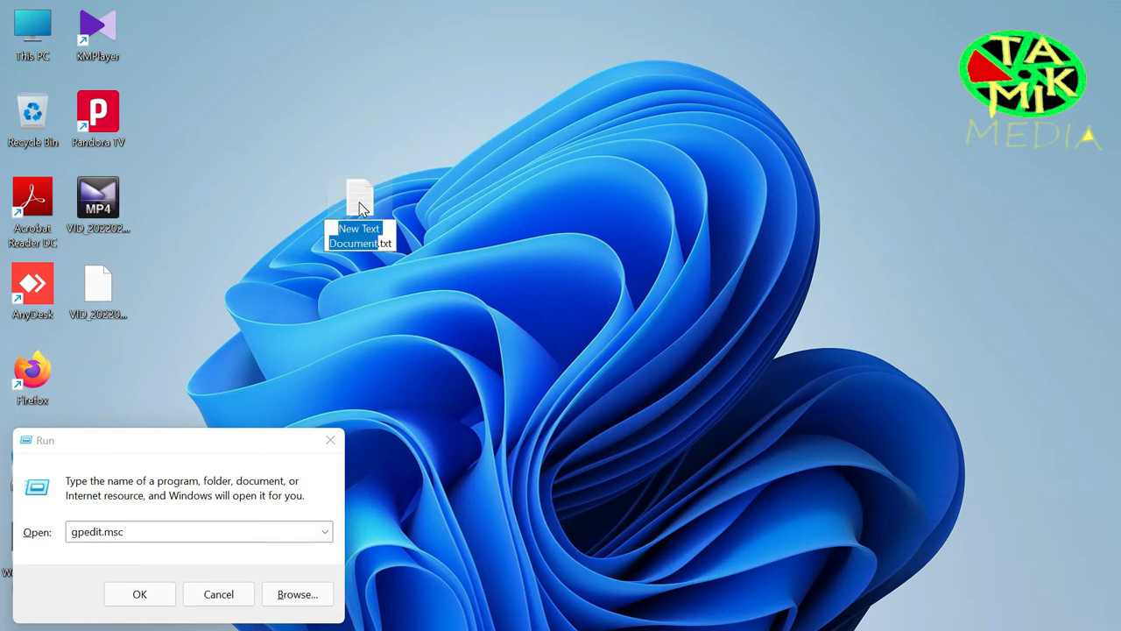
type("group.txt")
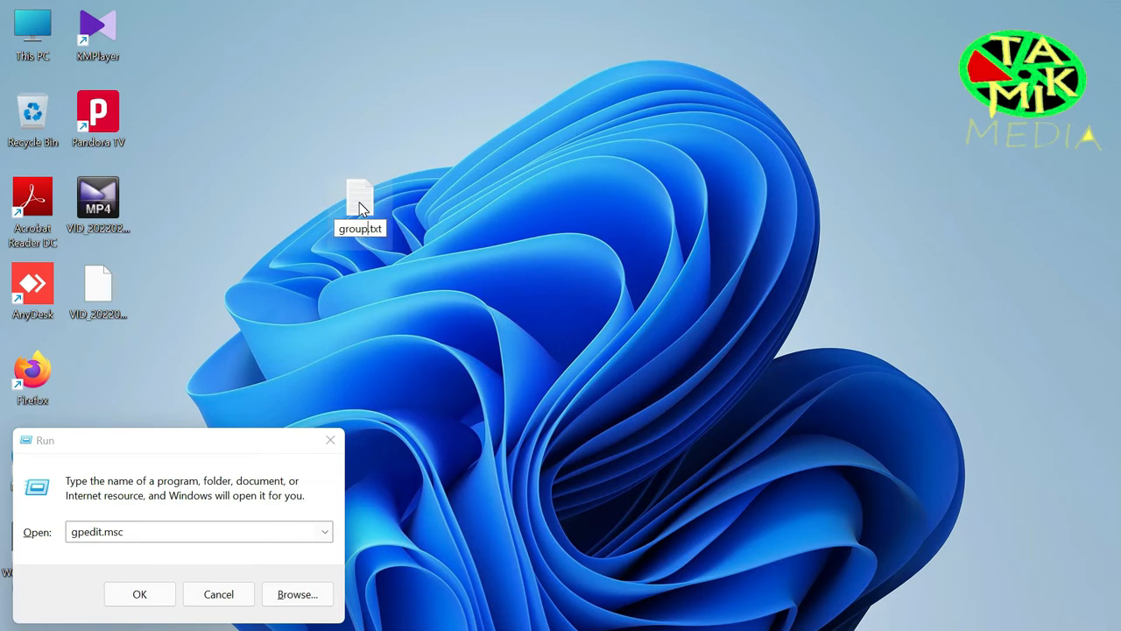
type("Poli")
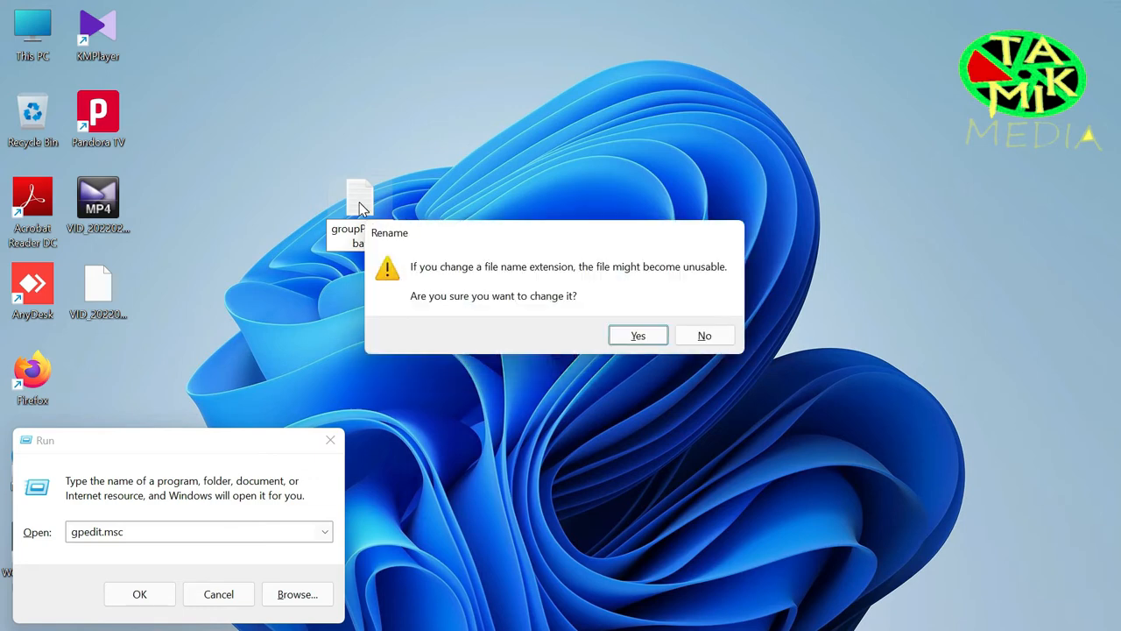
left_click(638, 335)
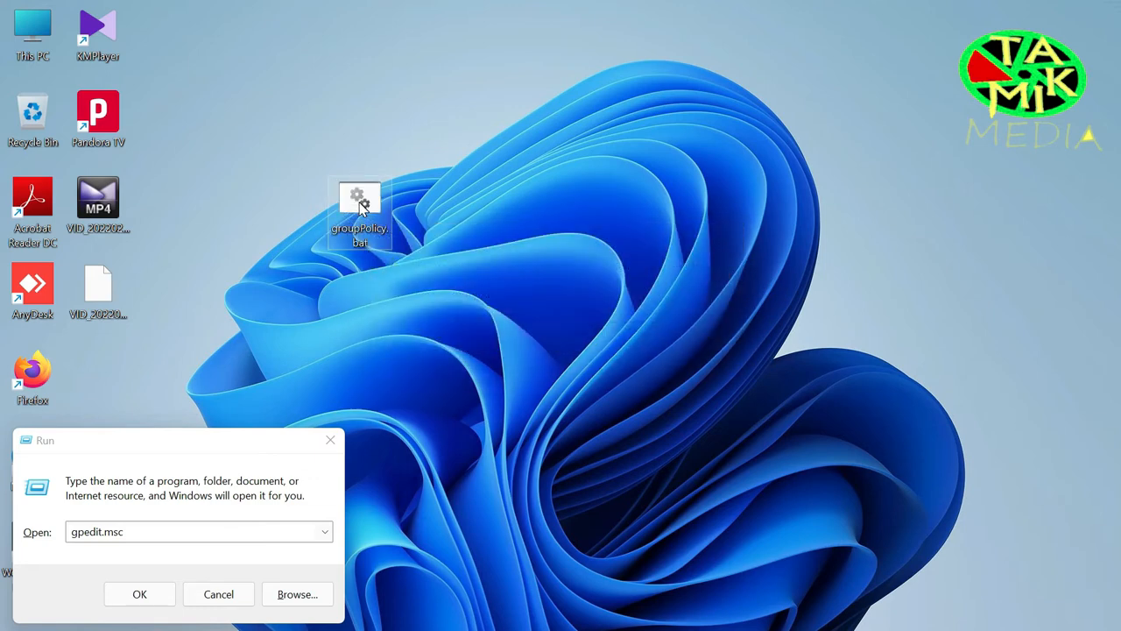
Run groupPolicy.bat as administrator, let DISM add the Group Policy packages, and close the window.
right_click(359, 194)
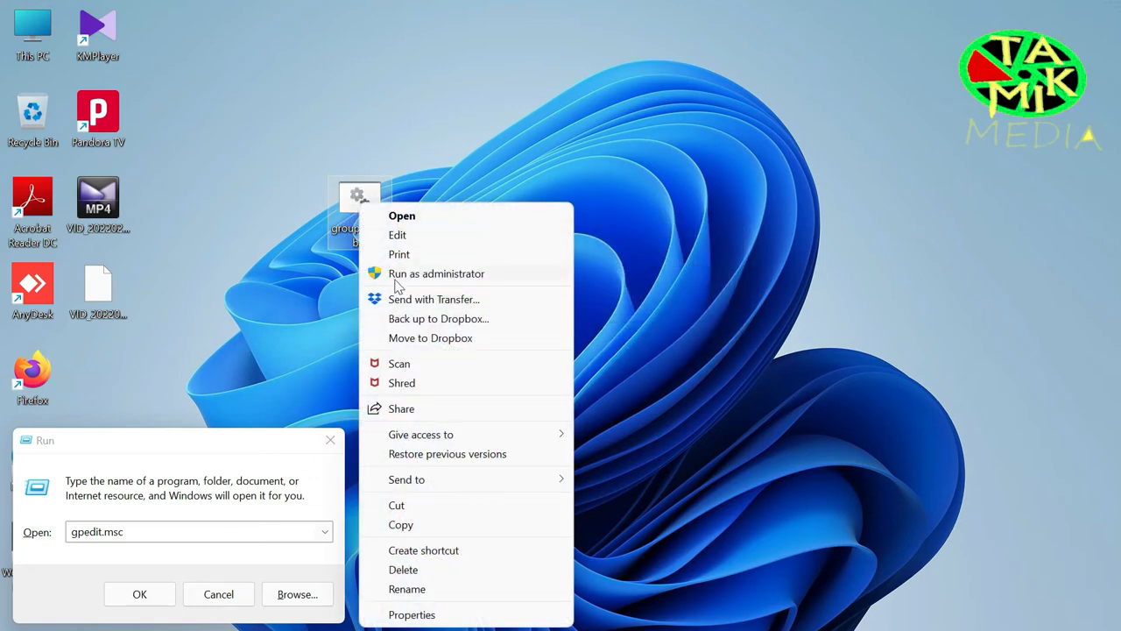
left_click(437, 273)
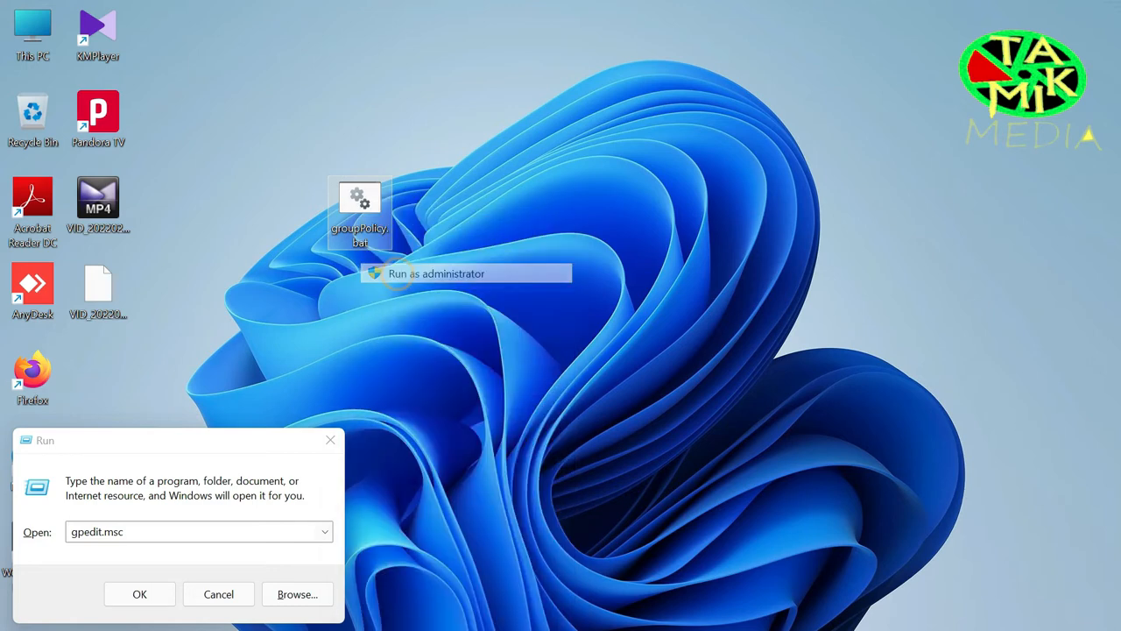
left_click(435, 273)
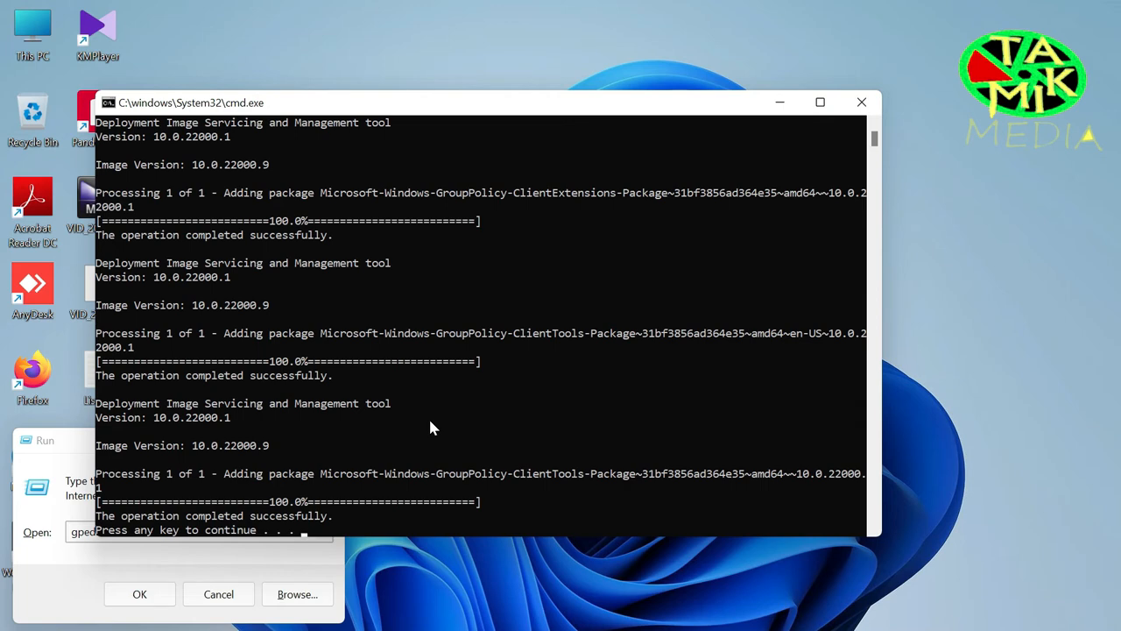
key("enter")
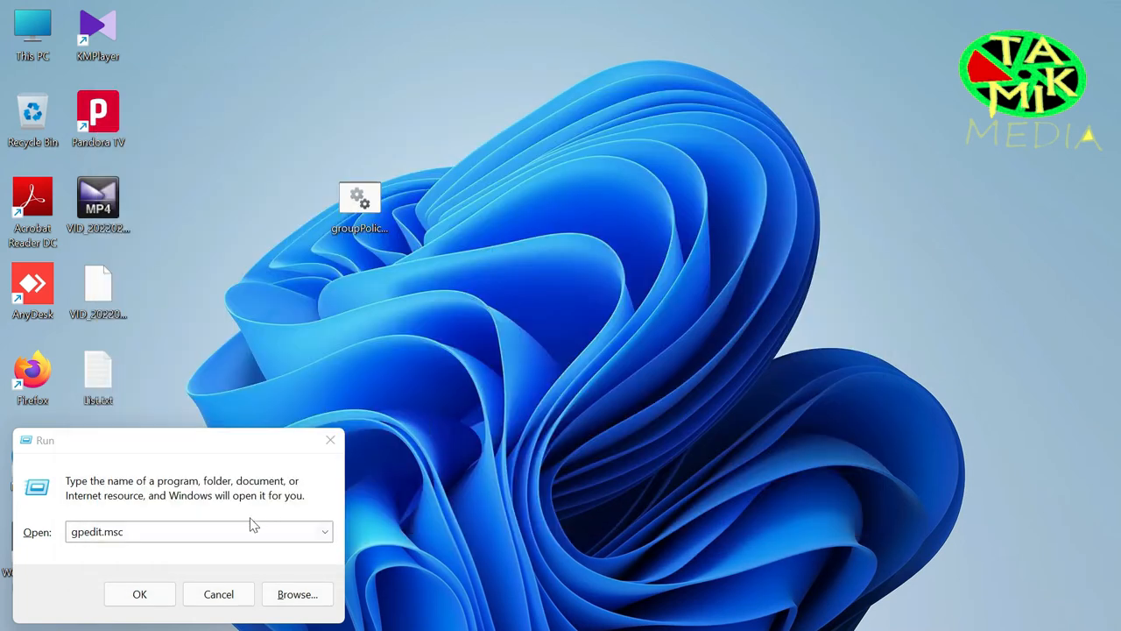
Launch gpedit.msc successfully, view User Configuration > Software Settings, and close the editor.
left_click(140, 594)
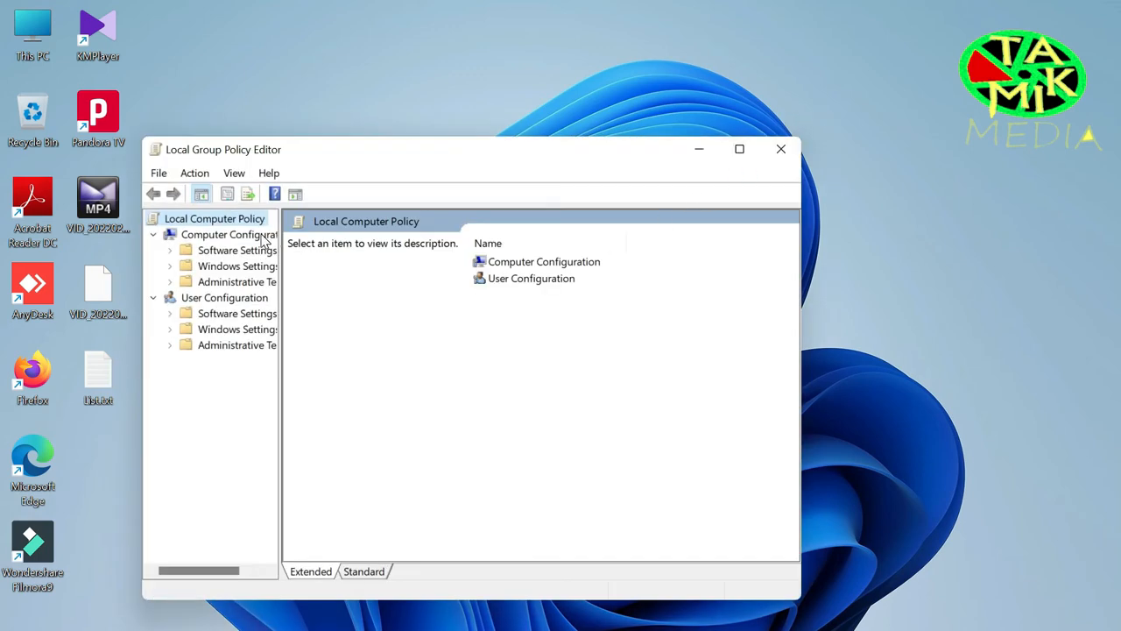
left_click(228, 234)
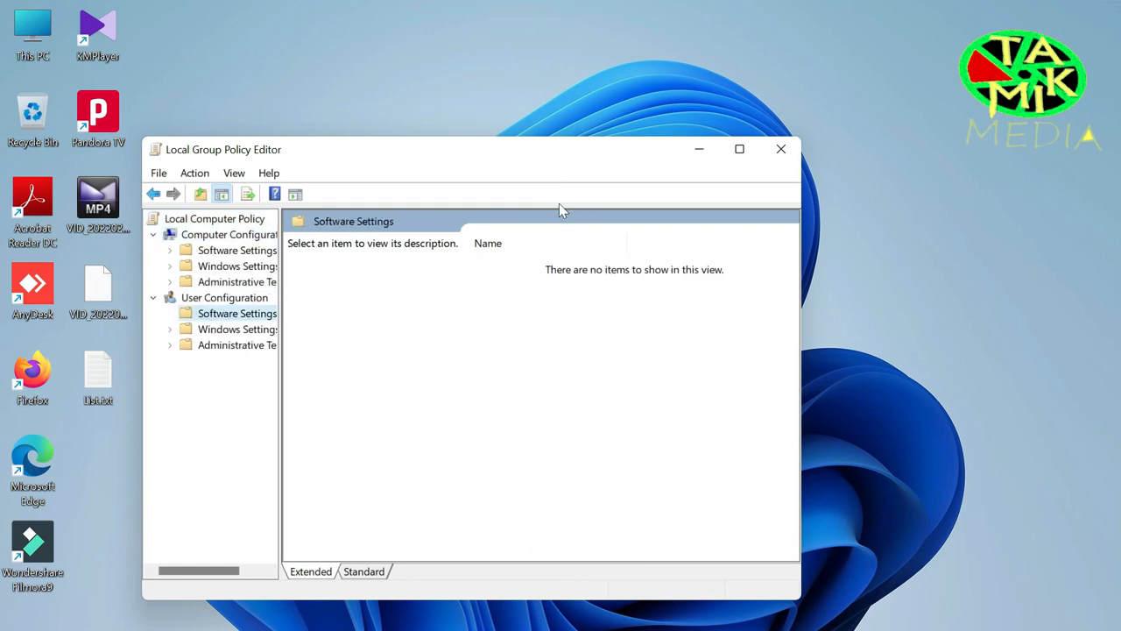
left_click(781, 149)
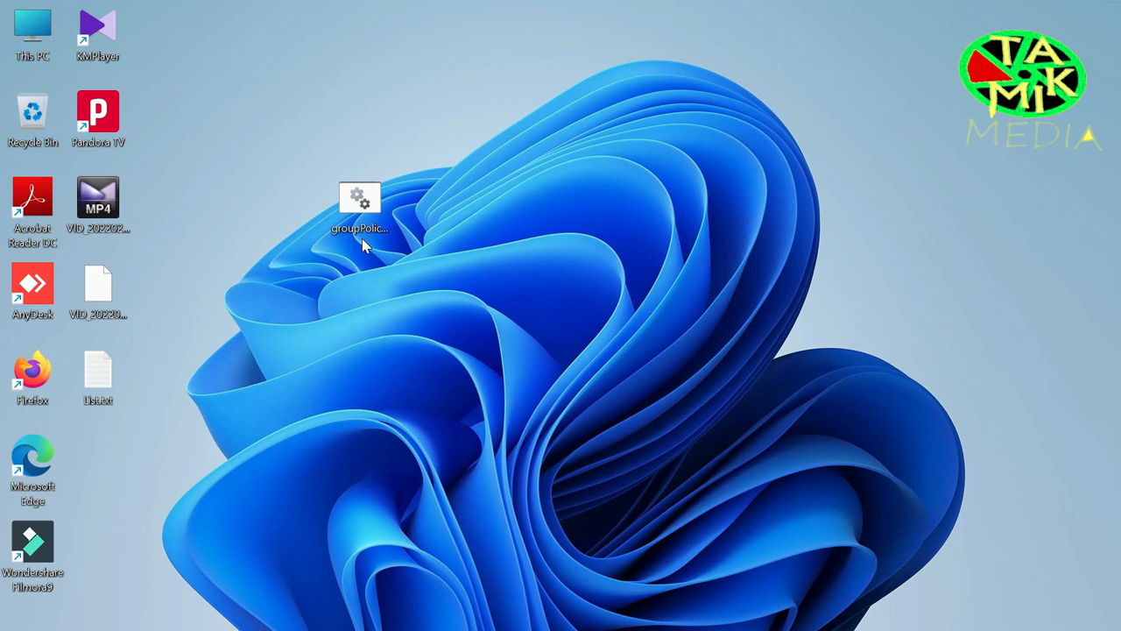